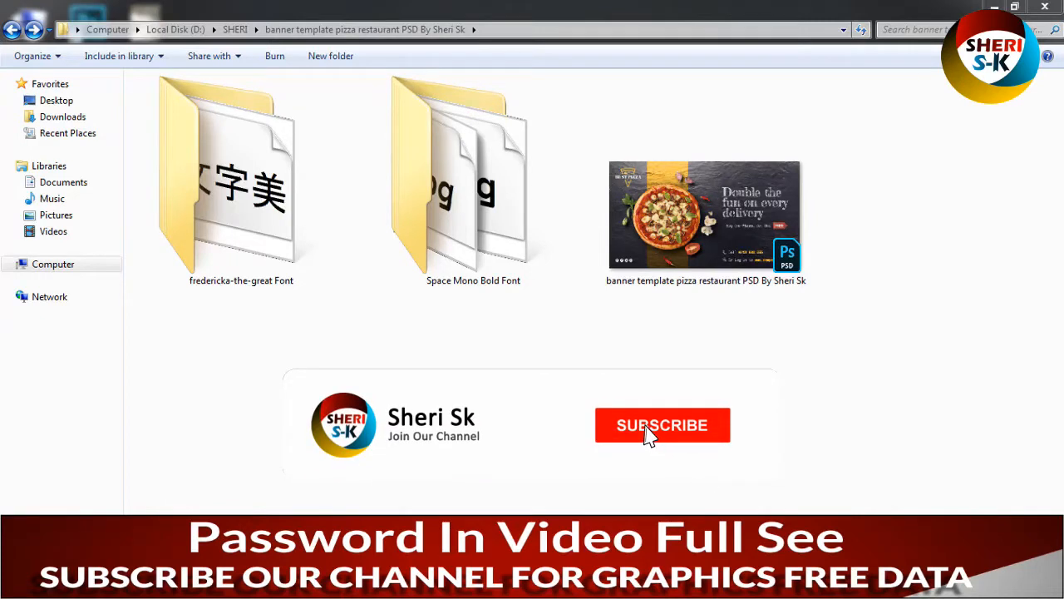
- Open the Image Background smart object from the Background group as Layer 1.psb
left_click(662, 425)
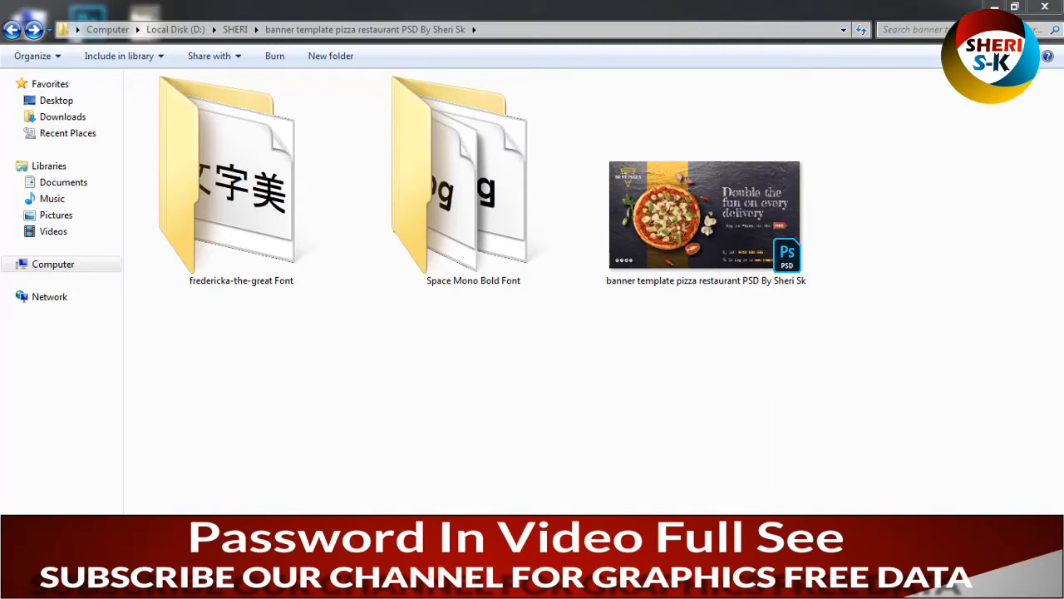
mouse_move(634, 465)
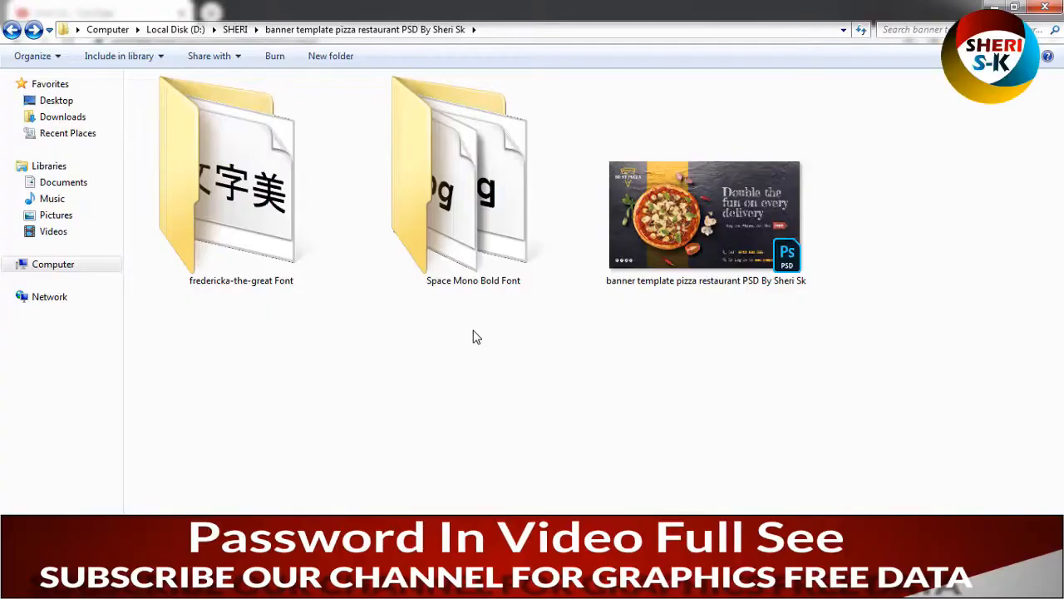
mouse_move(500, 332)
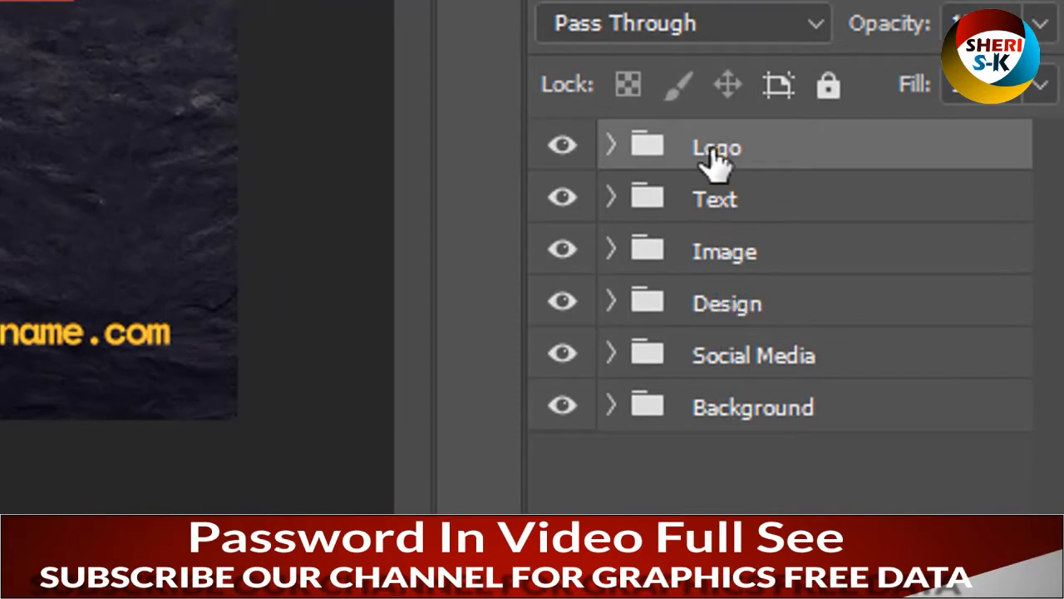
mouse_move(619, 408)
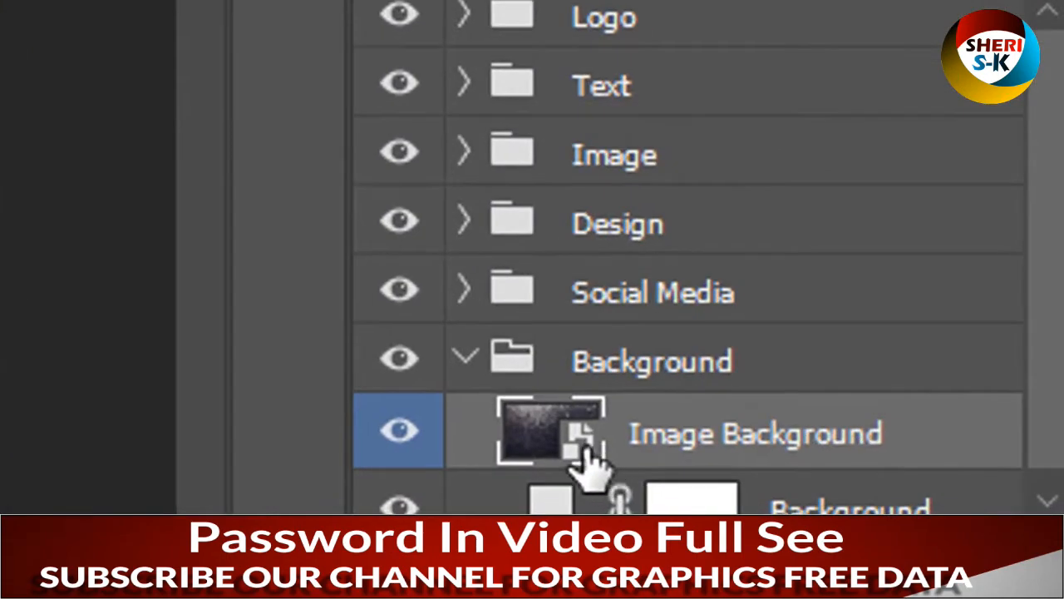
mouse_move(573, 458)
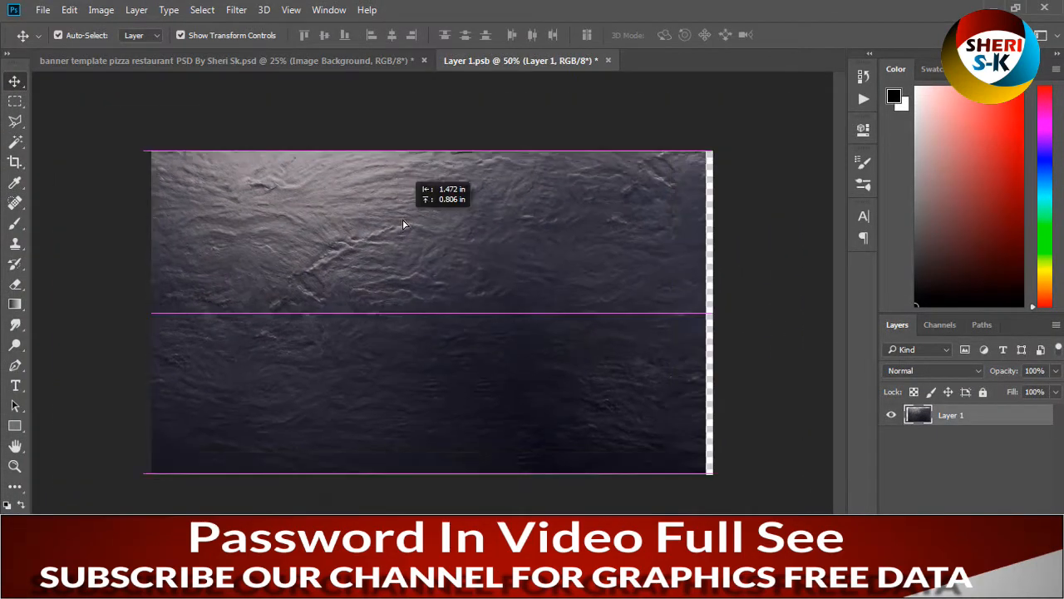
- Delete the stone texture from Layer 1.psb and browse the backgrounds folder for a replacement
left_click(14, 102)
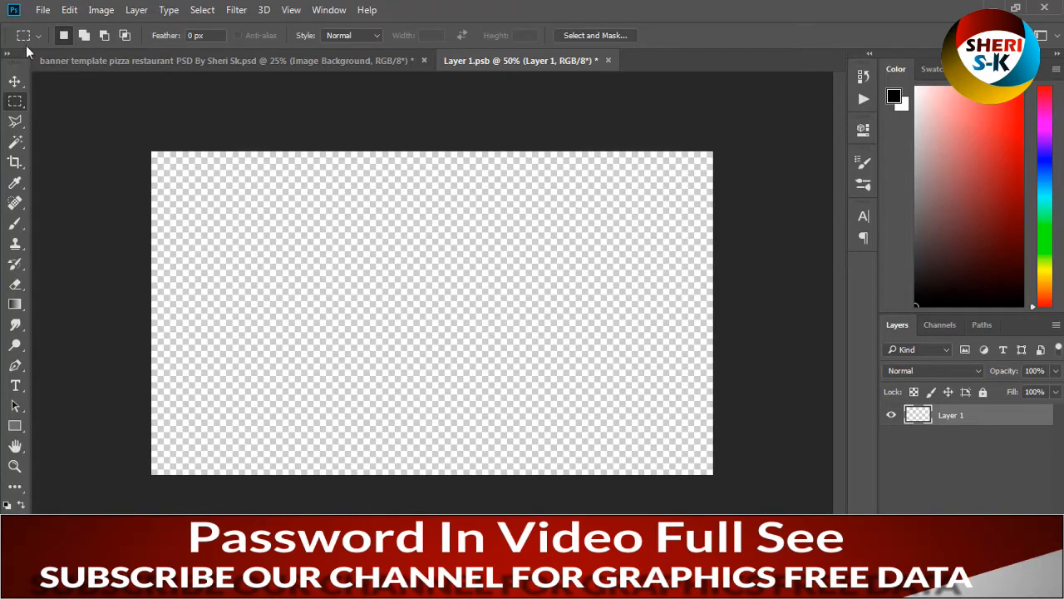
left_click(70, 9)
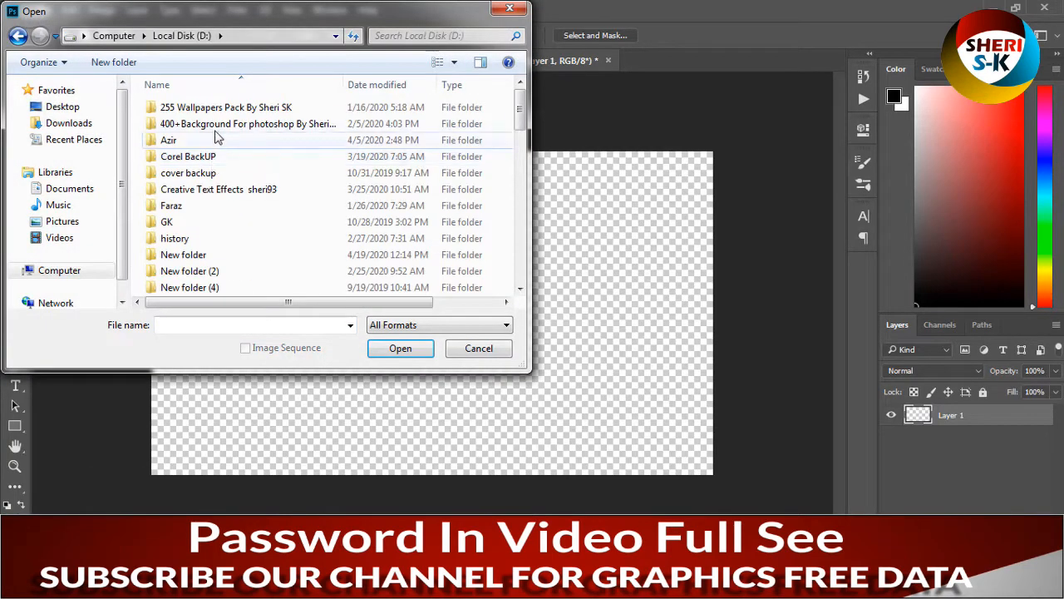
double_click(247, 123)
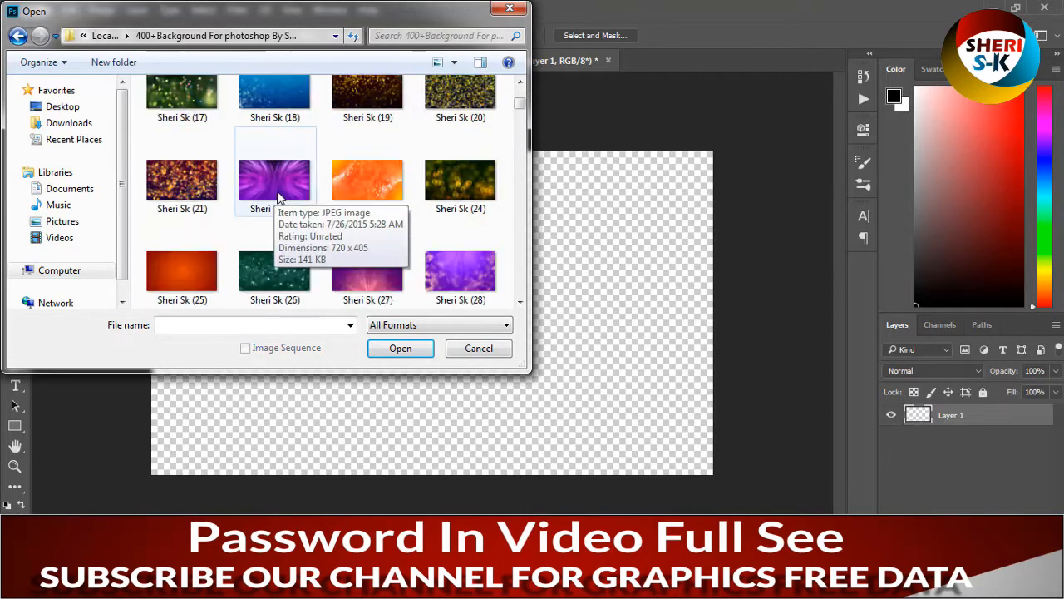
scroll("down", 3)
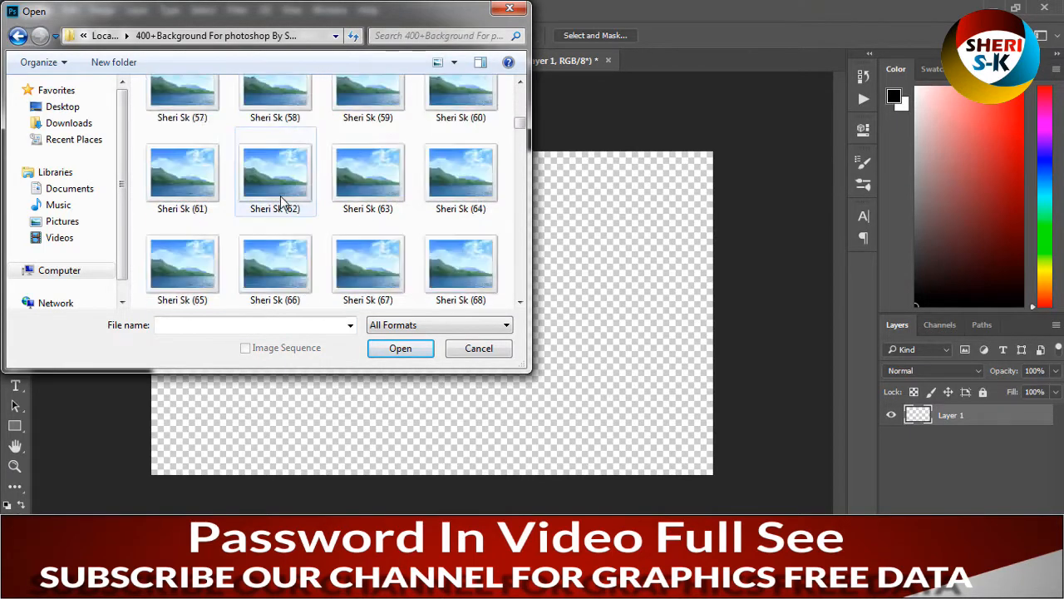
scroll("down", 3)
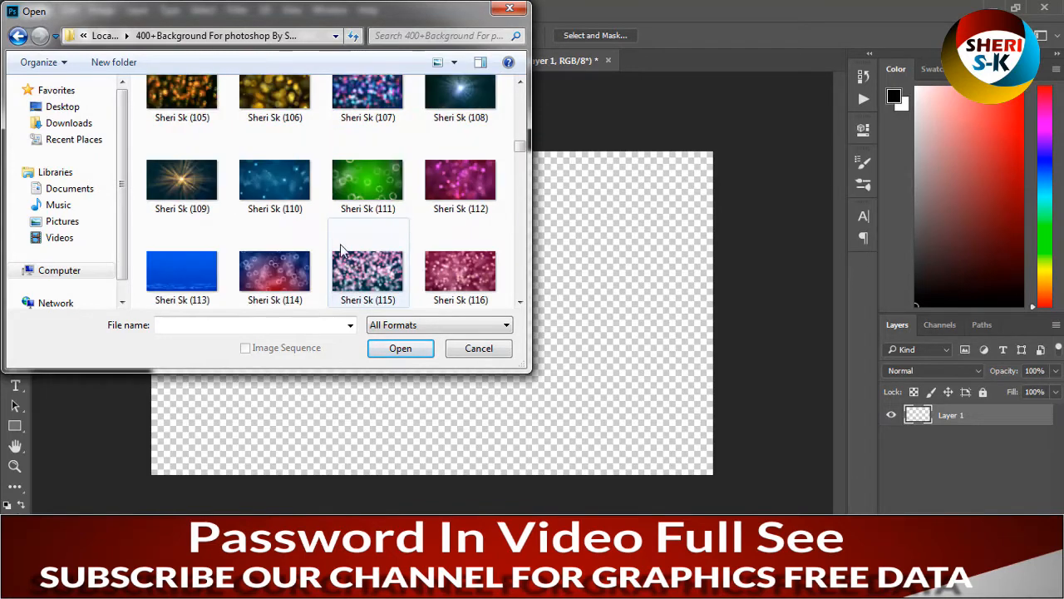
scroll("down", 3)
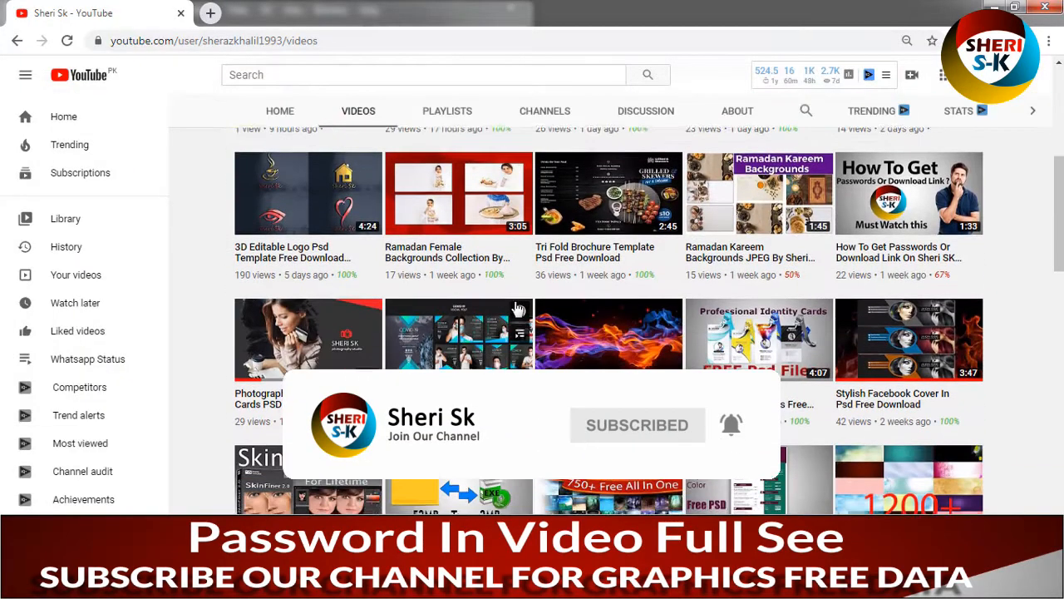
scroll("down", 3)
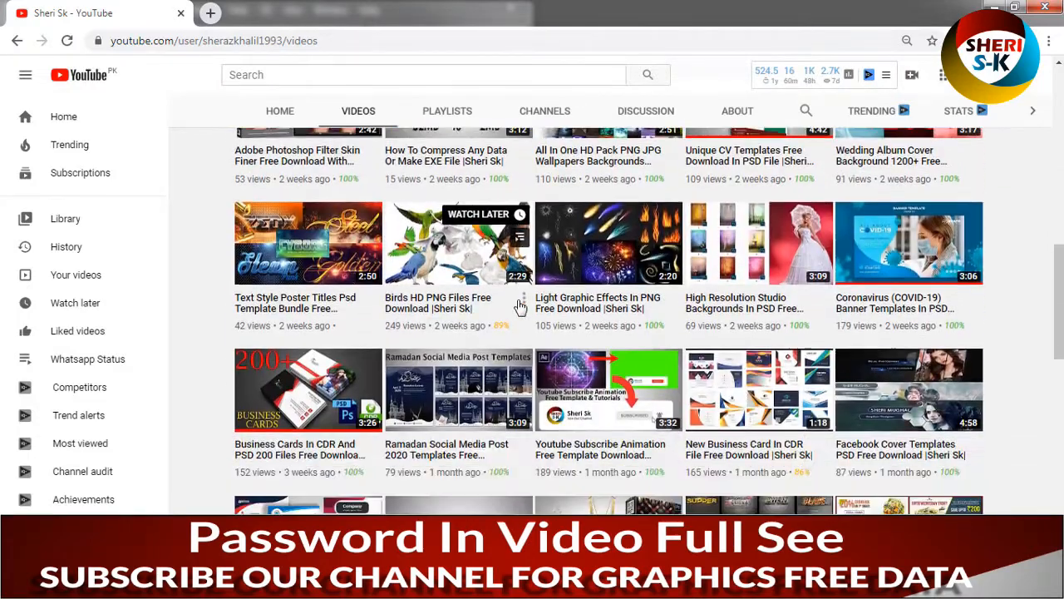
scroll("down", 3)
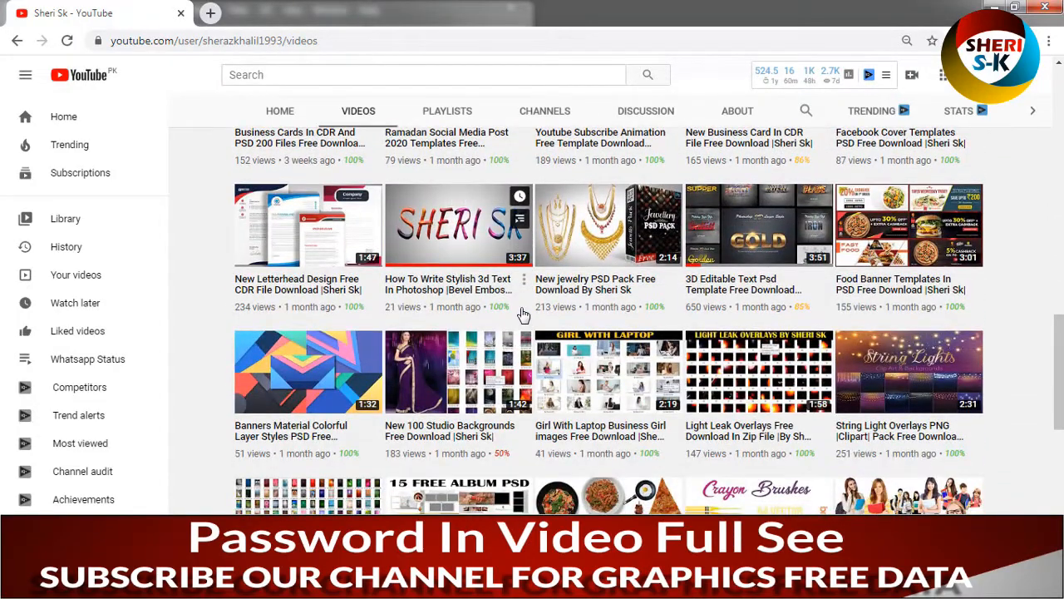
scroll("down", 3)
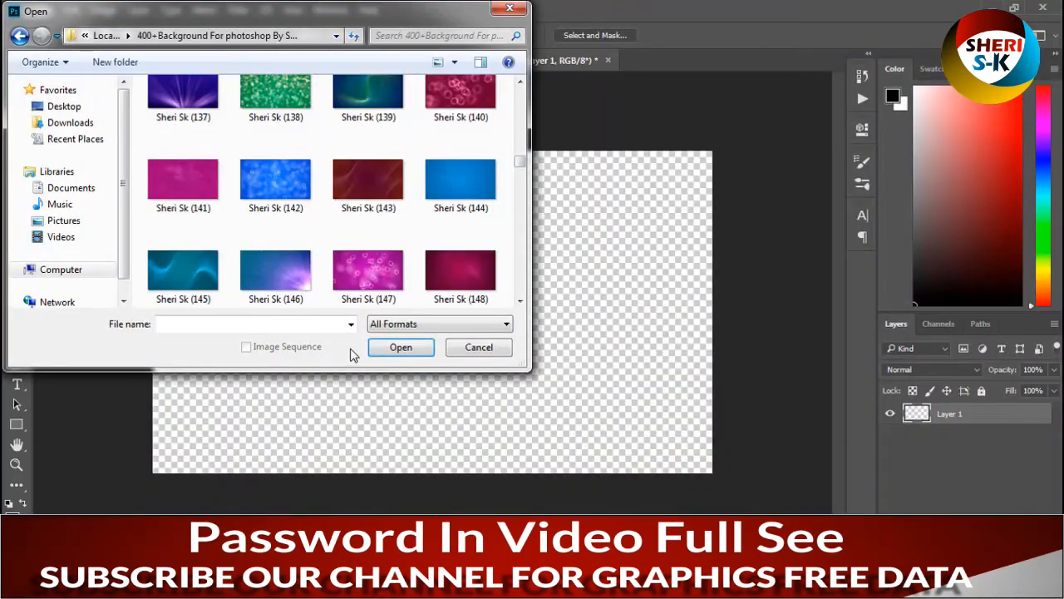
- Open Sheri Sk (148).jpg and stretch the pink texture to fill Layer 1.psb
left_click(460, 266)
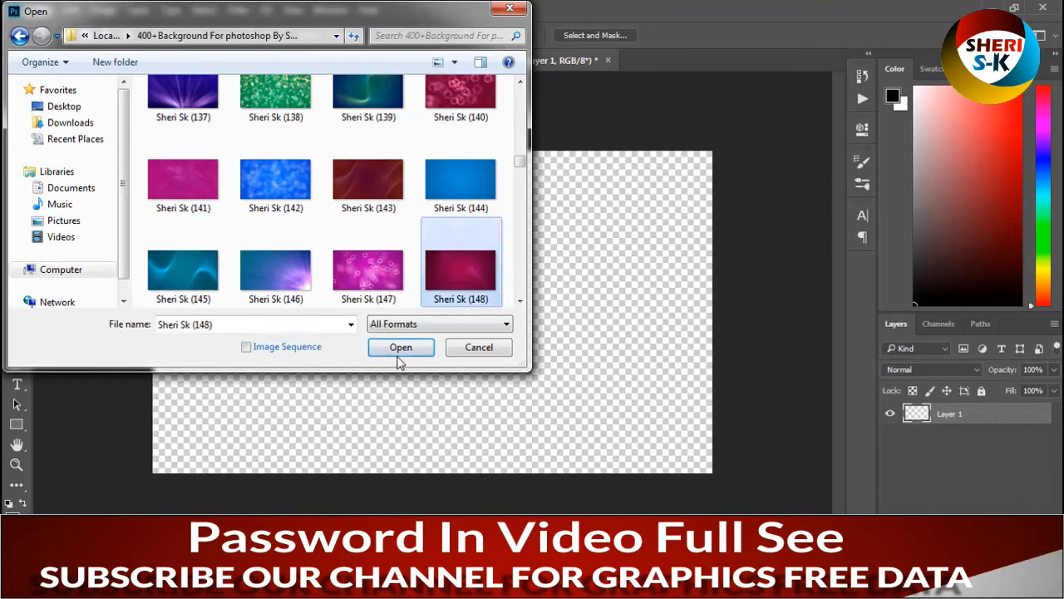
left_click(401, 347)
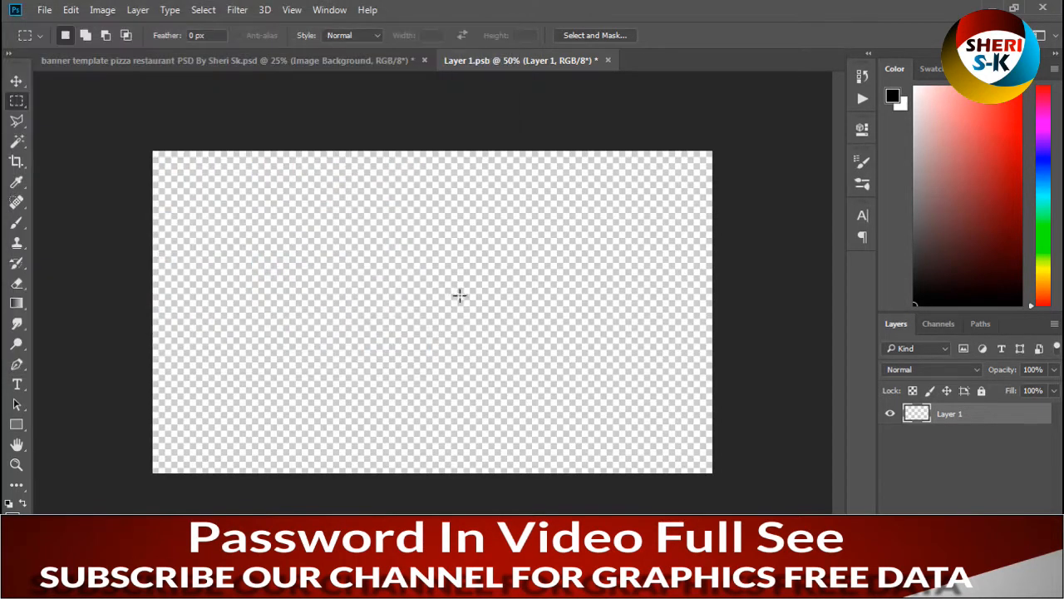
left_click(704, 60)
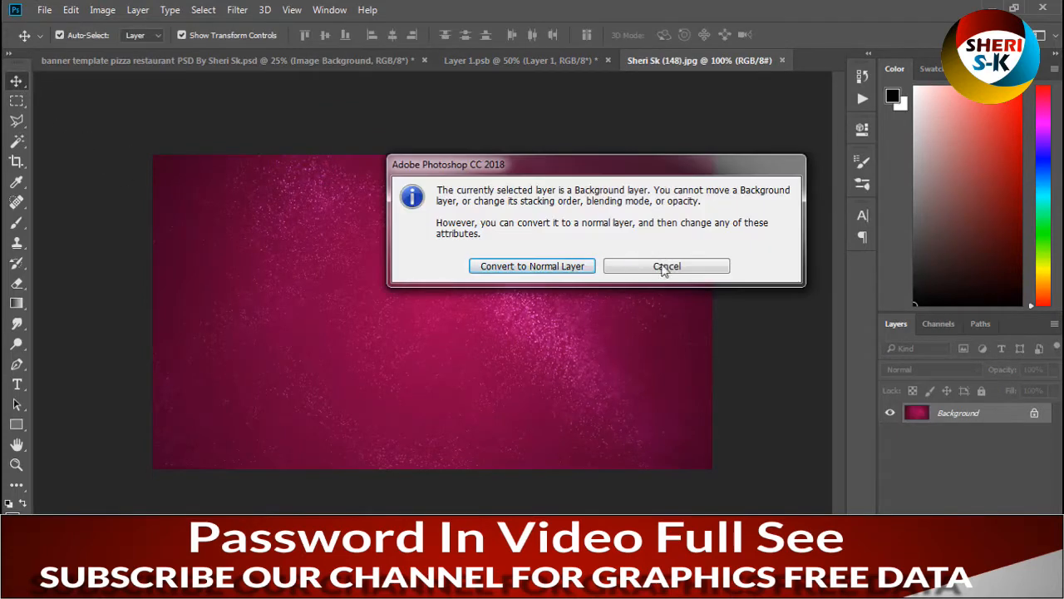
left_click(666, 266)
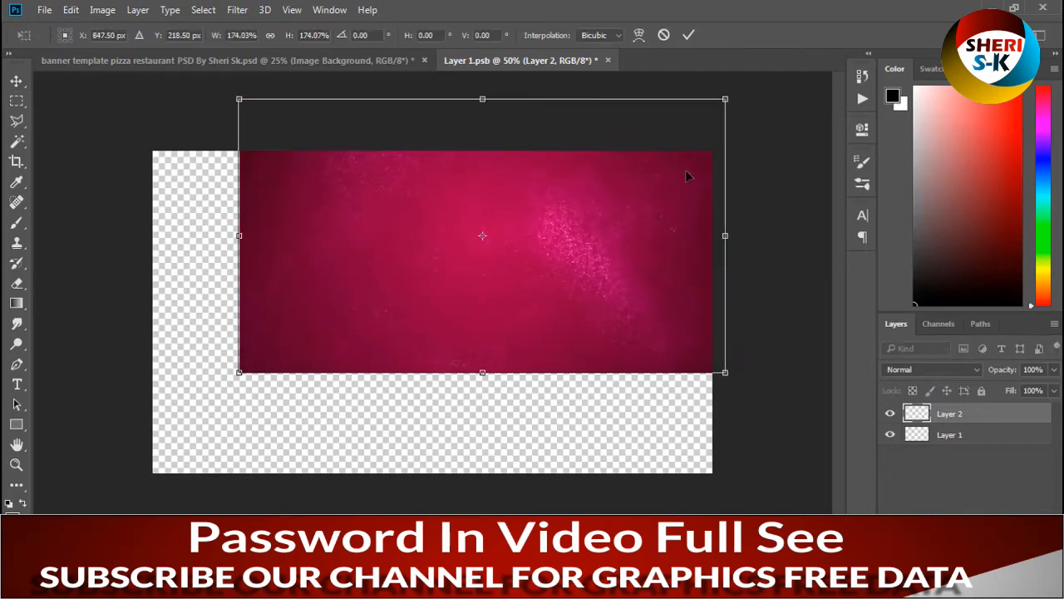
left_click_drag(482, 235, 476, 288)
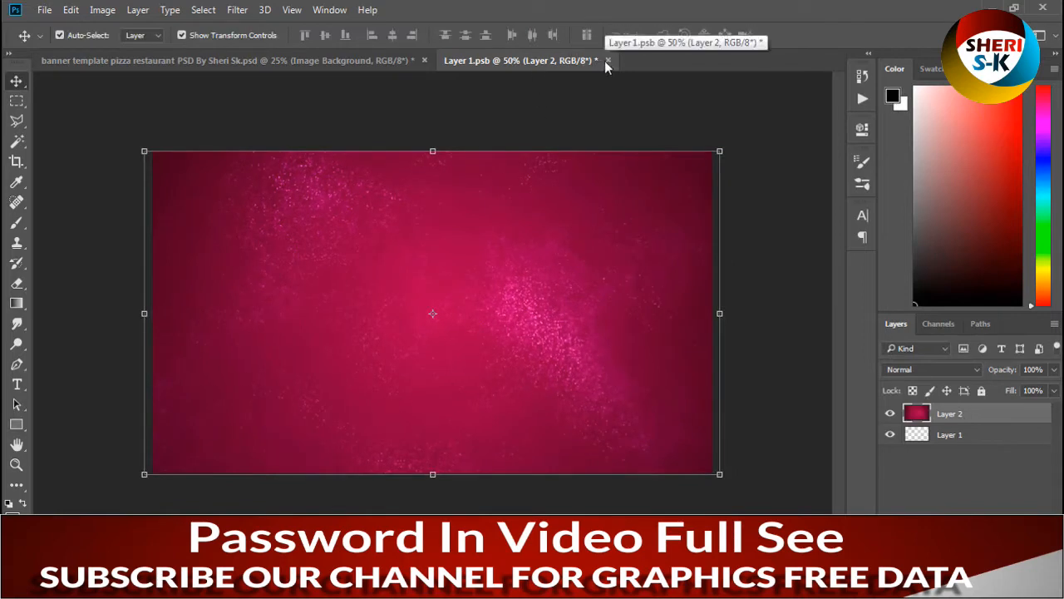
- Save and close the smart object, then edit the 'Double the fun' title, accepting font substitution
left_click(607, 60)
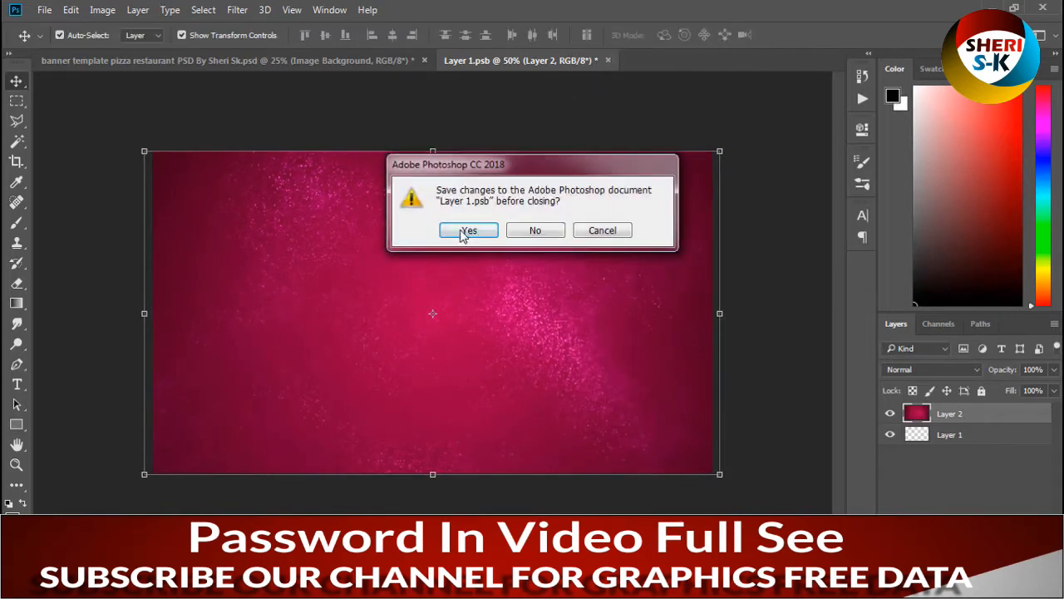
left_click(468, 230)
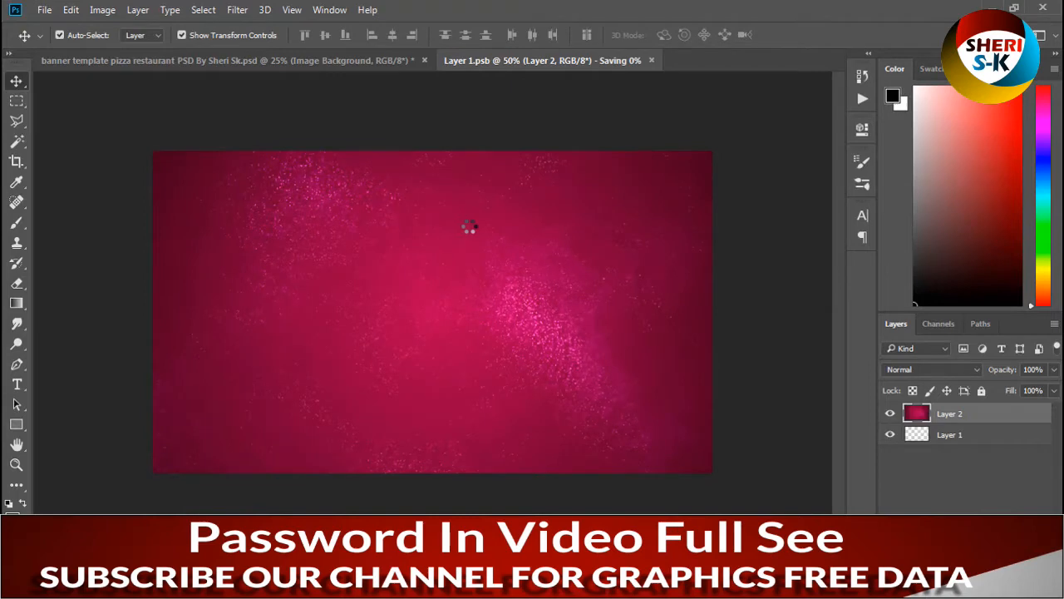
left_click(241, 60)
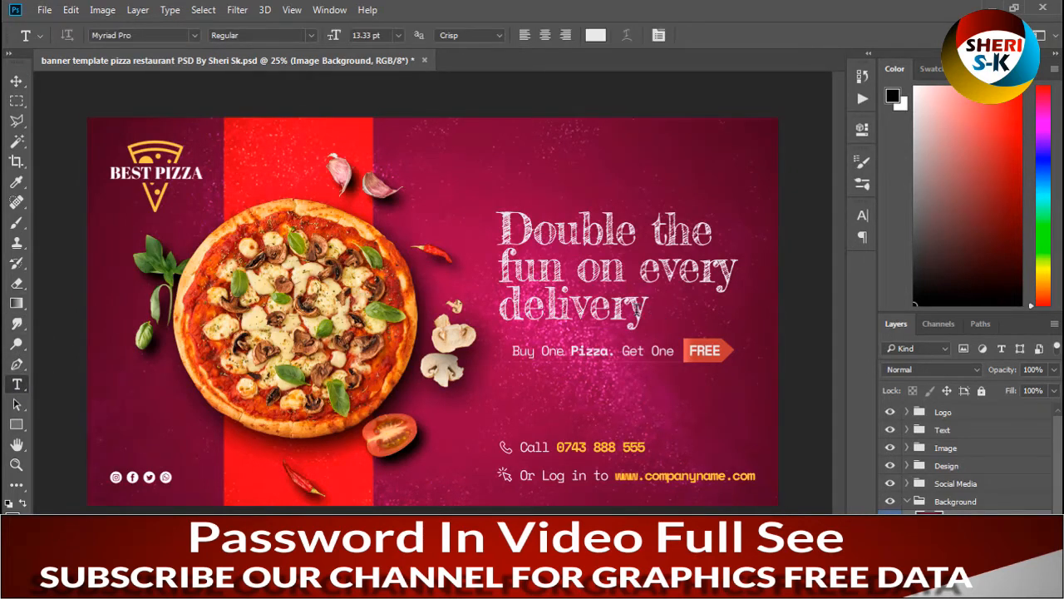
left_click(905, 430)
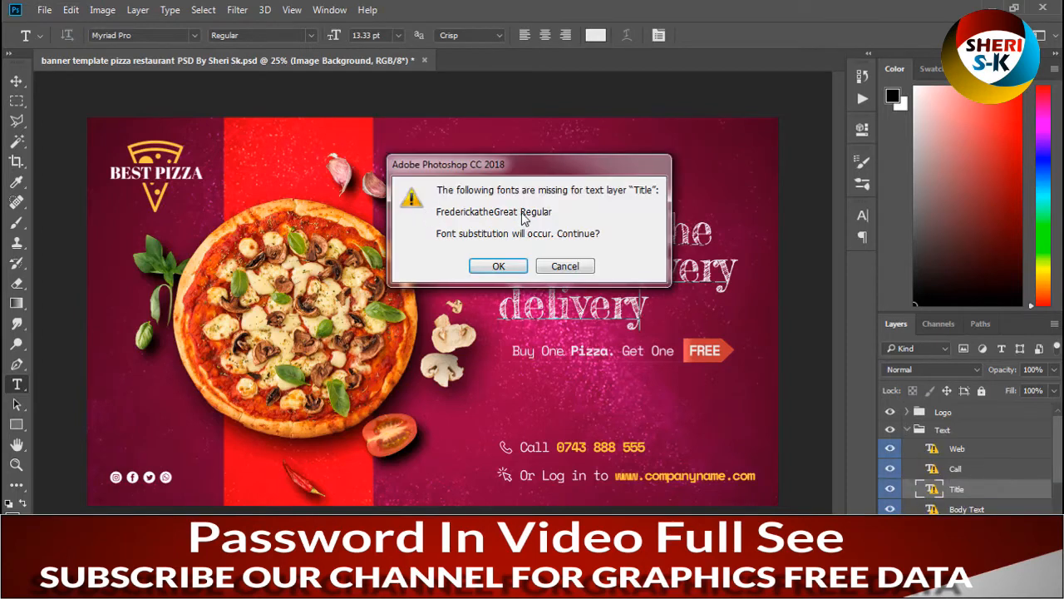
left_click(498, 266)
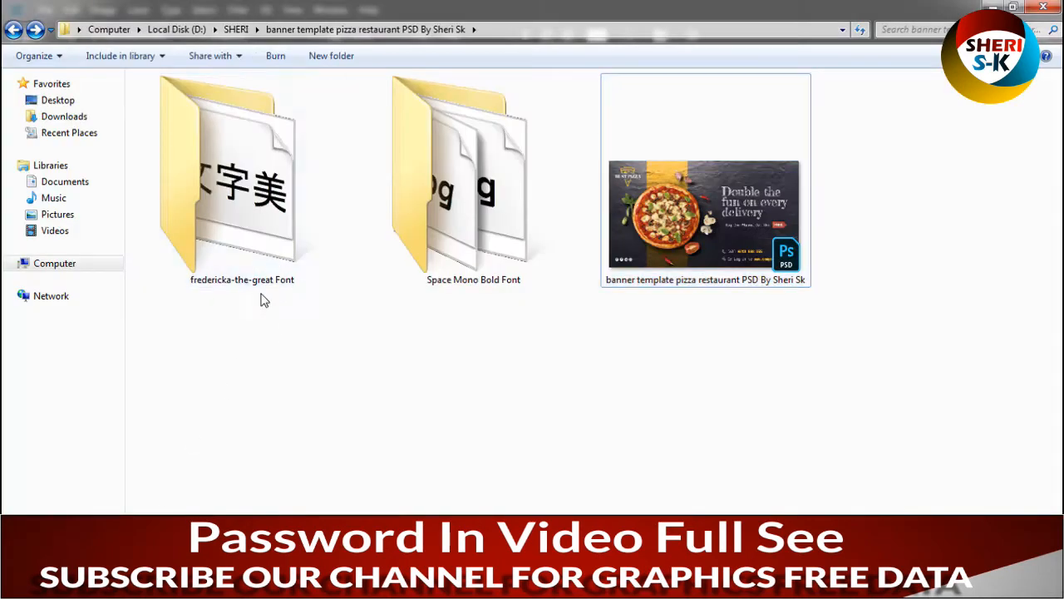
- Install the Fredericka the Great .ttf from the fredericka-the-great Font folder
double_click(242, 175)
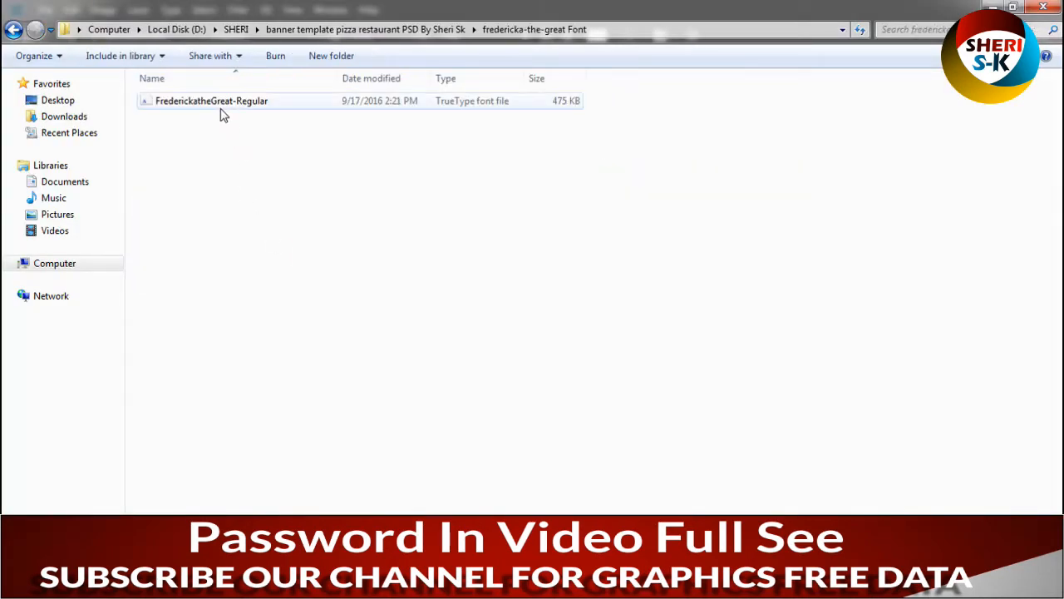
double_click(212, 100)
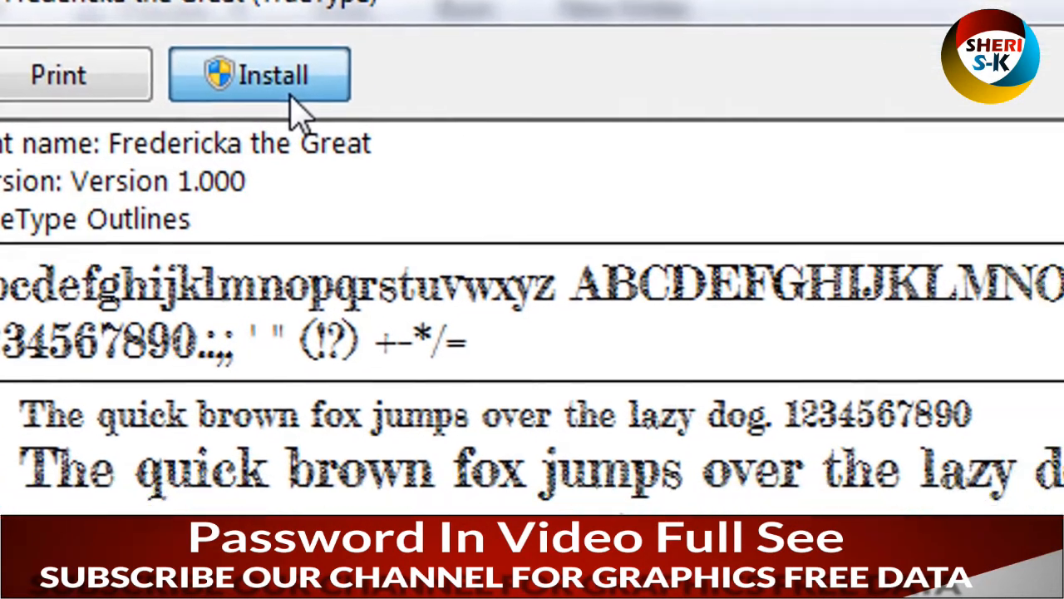
left_click(273, 77)
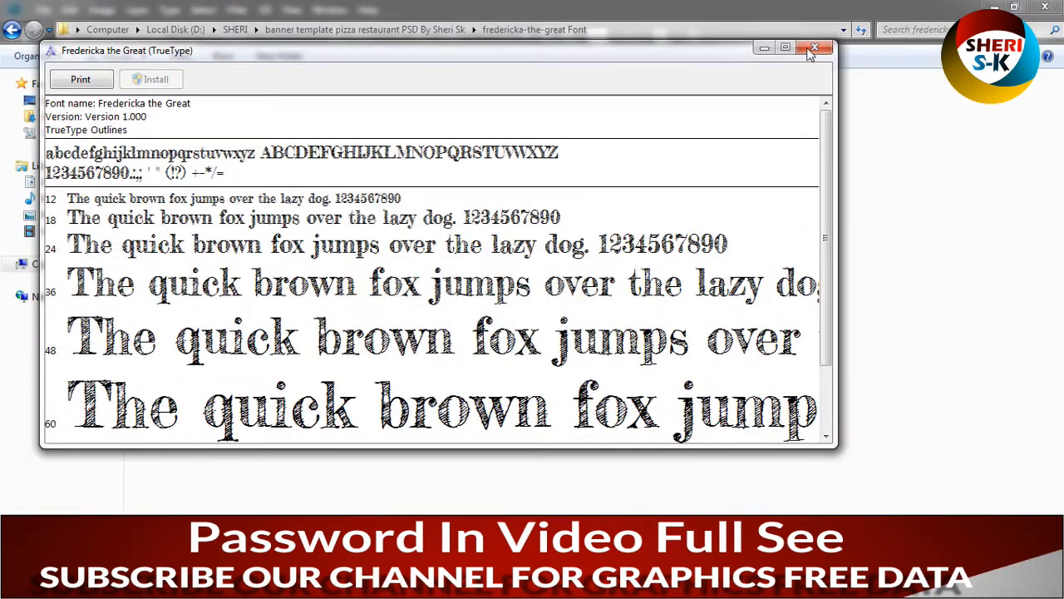
left_click(813, 47)
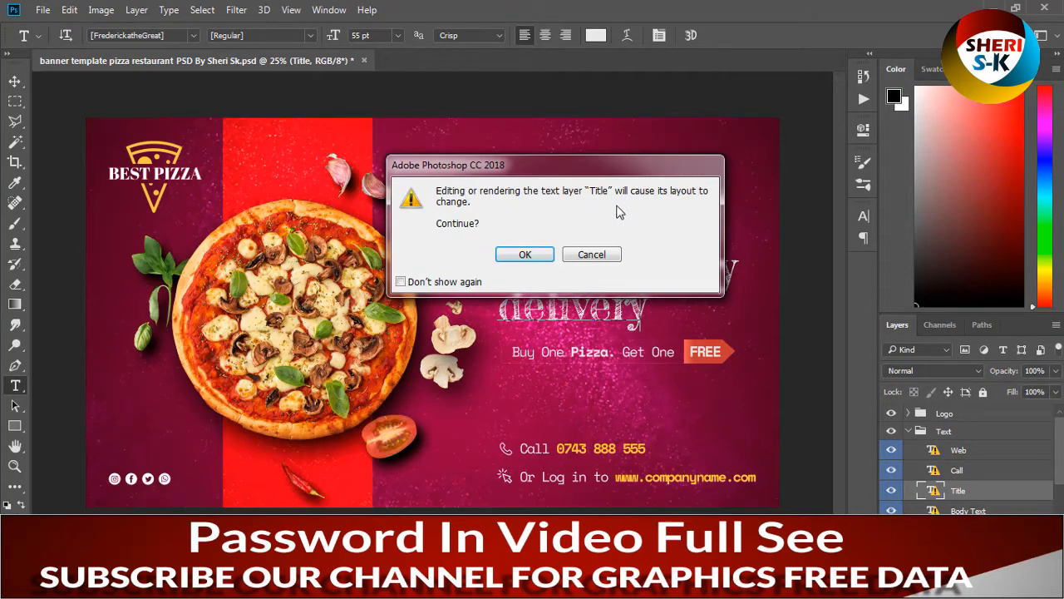
left_click(525, 253)
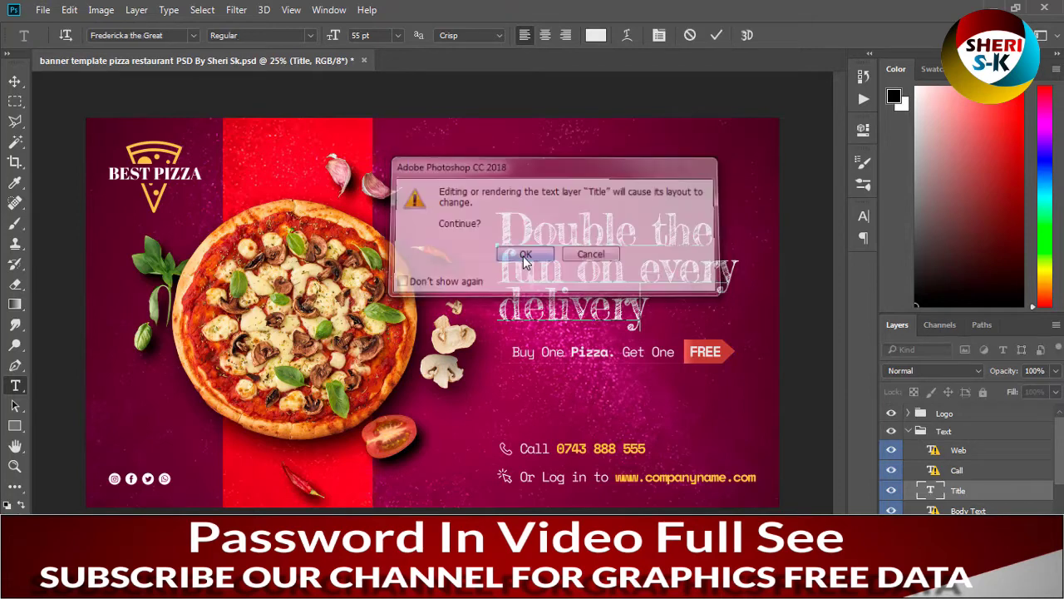
left_click(524, 254)
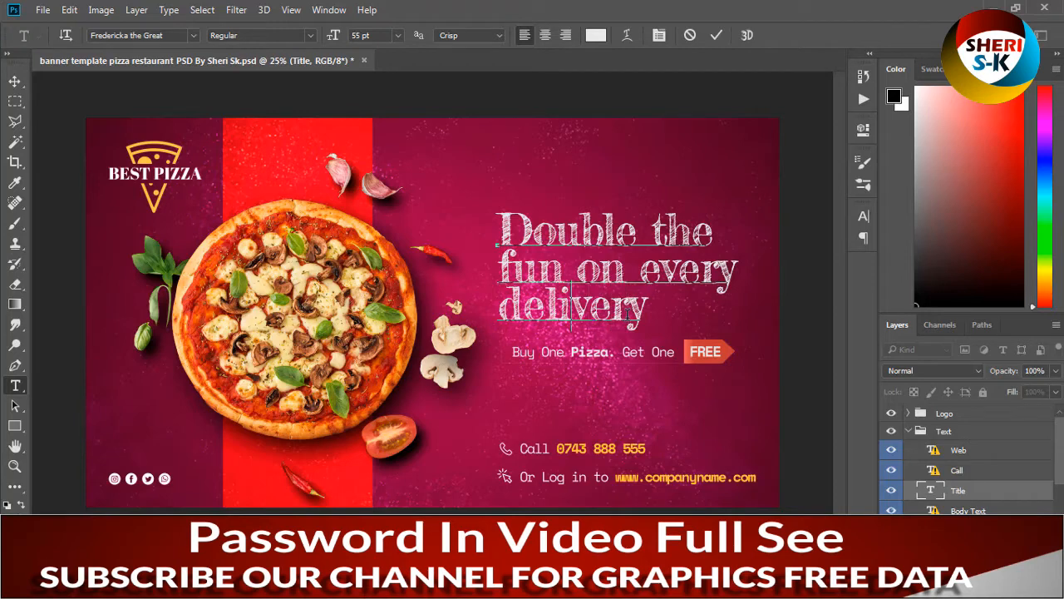
key("Backspace")
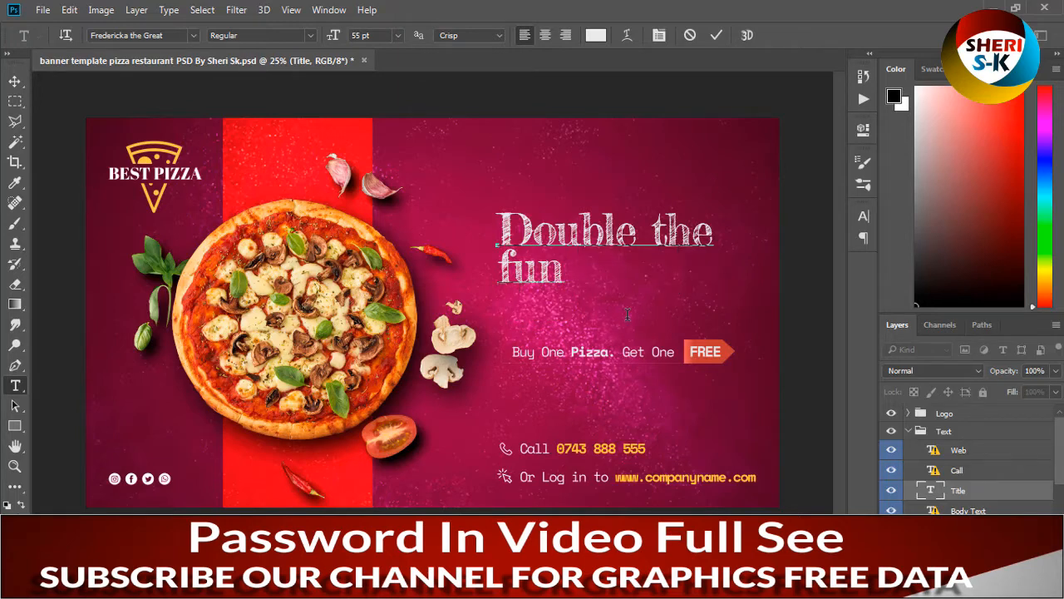
left_click(666, 271)
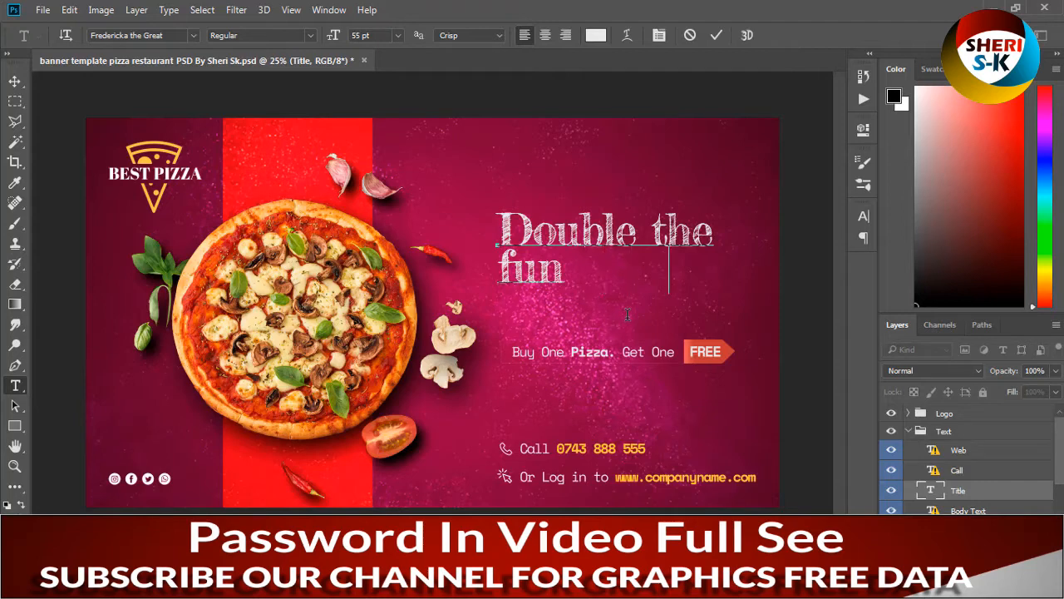
mouse_move(631, 325)
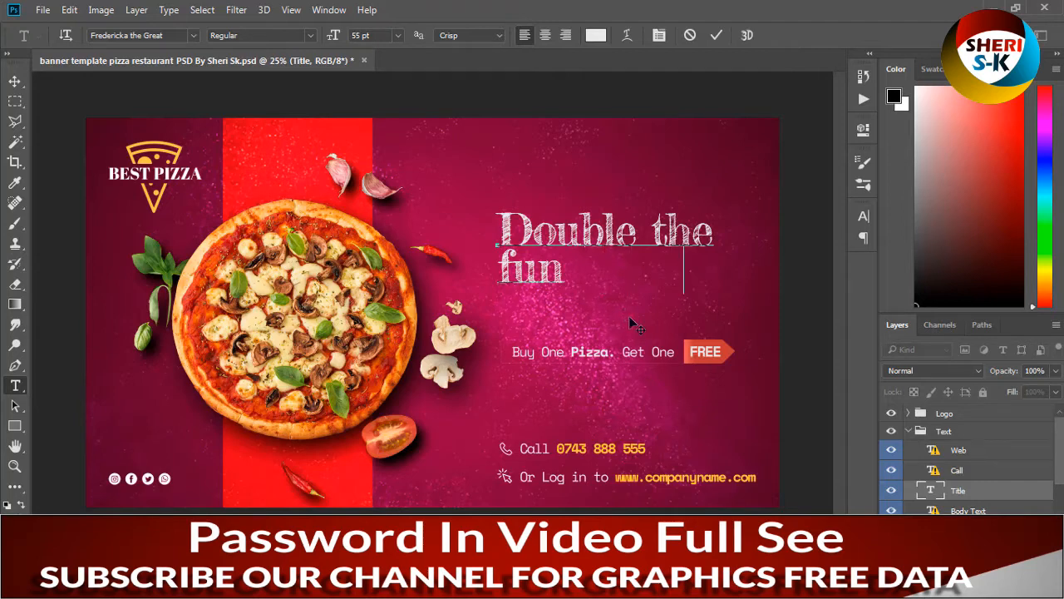
type("Sheri")
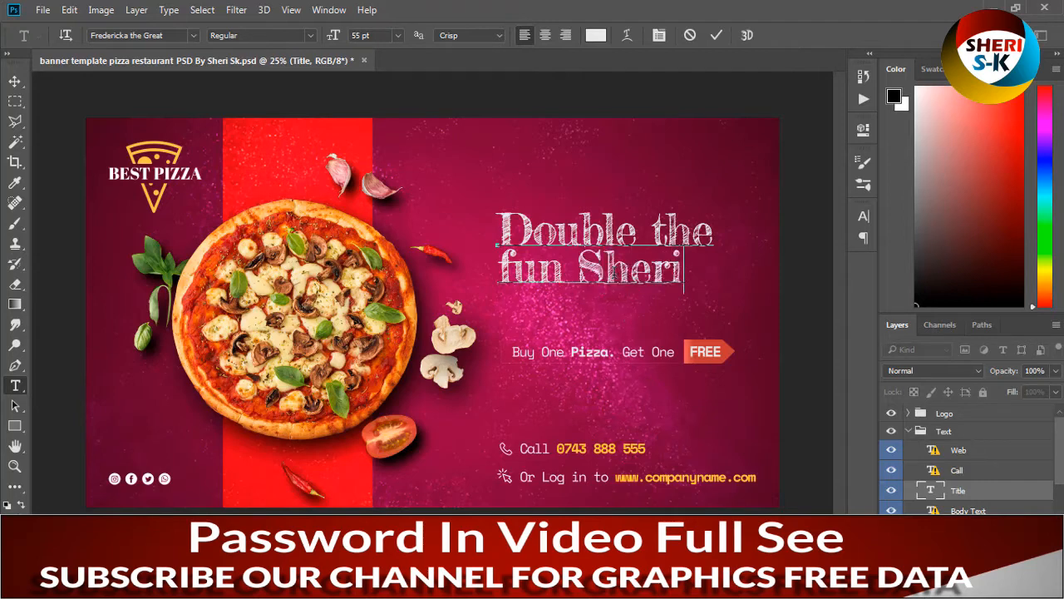
double_click(643, 268)
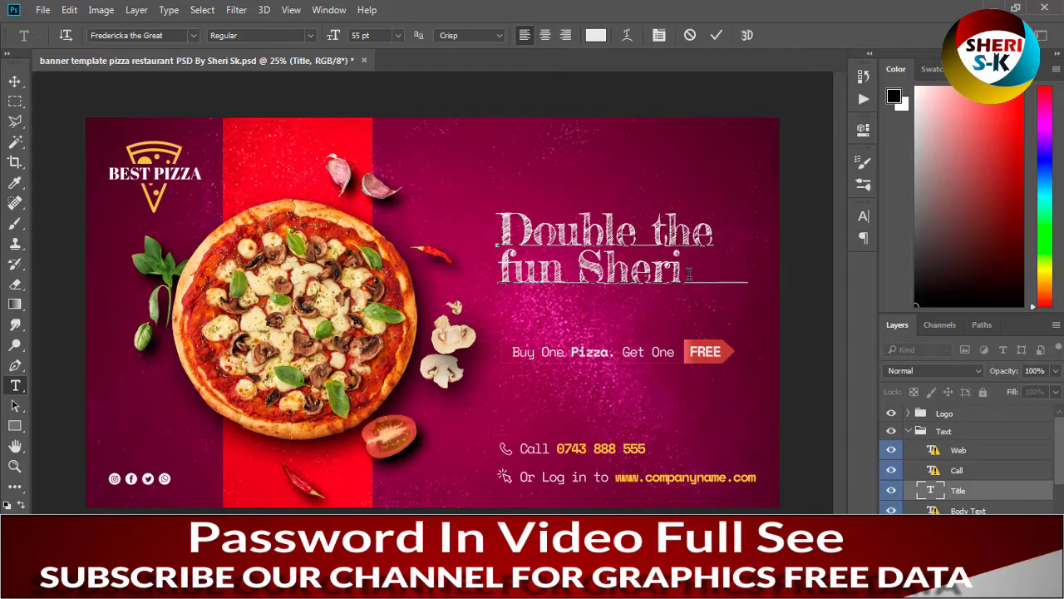
type("Sk")
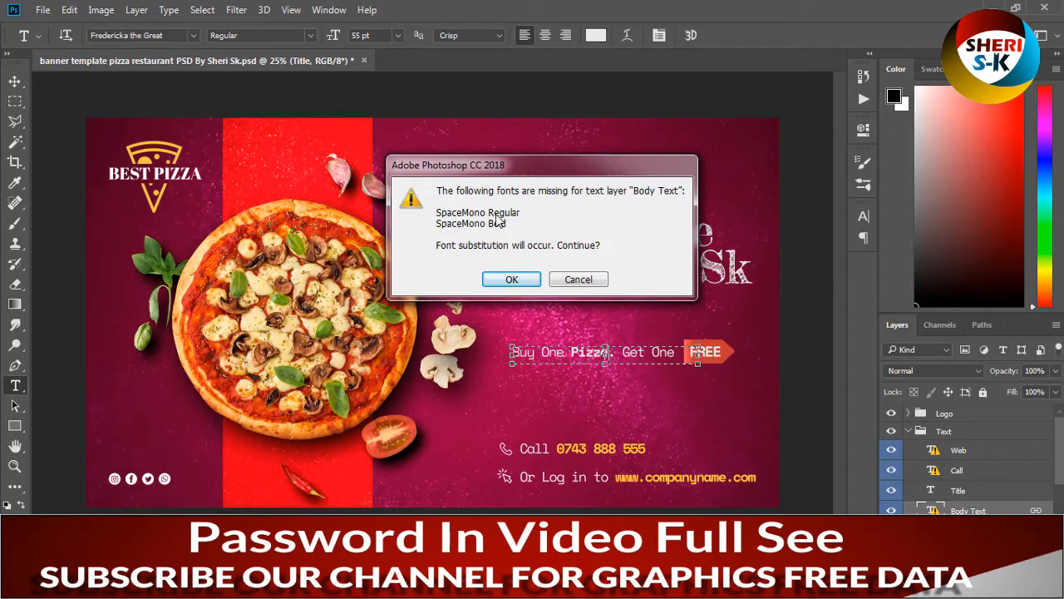
mouse_move(542, 287)
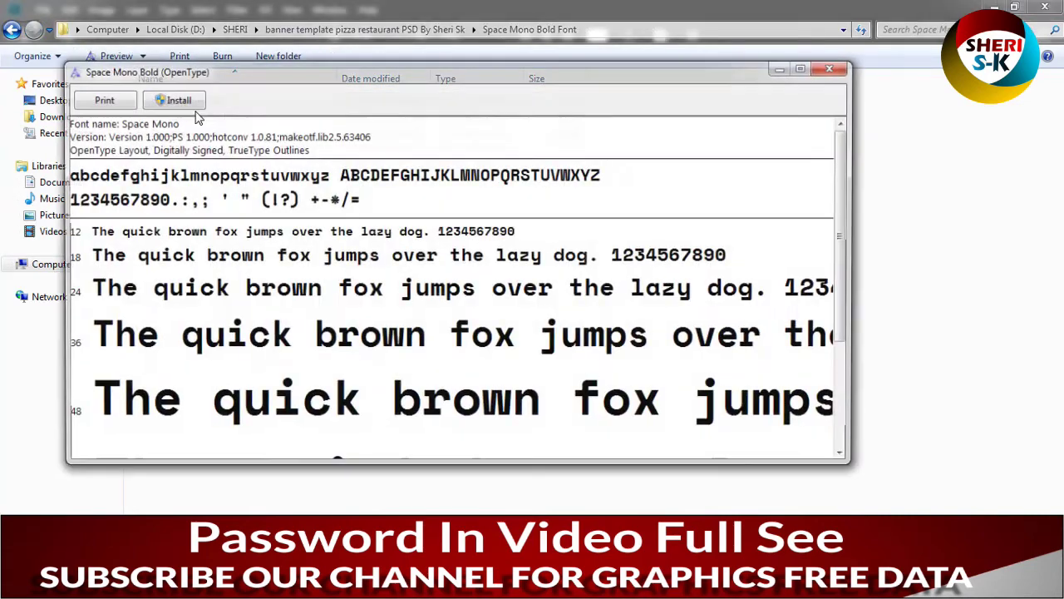
- Install the Space Mono Bold font and close its preview
left_click(175, 100)
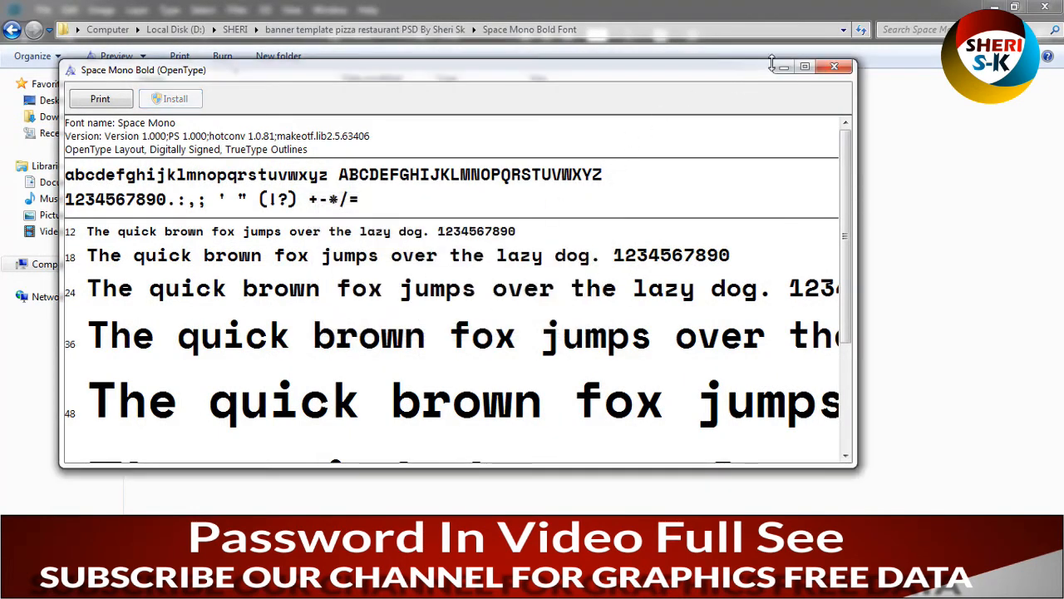
left_click(834, 66)
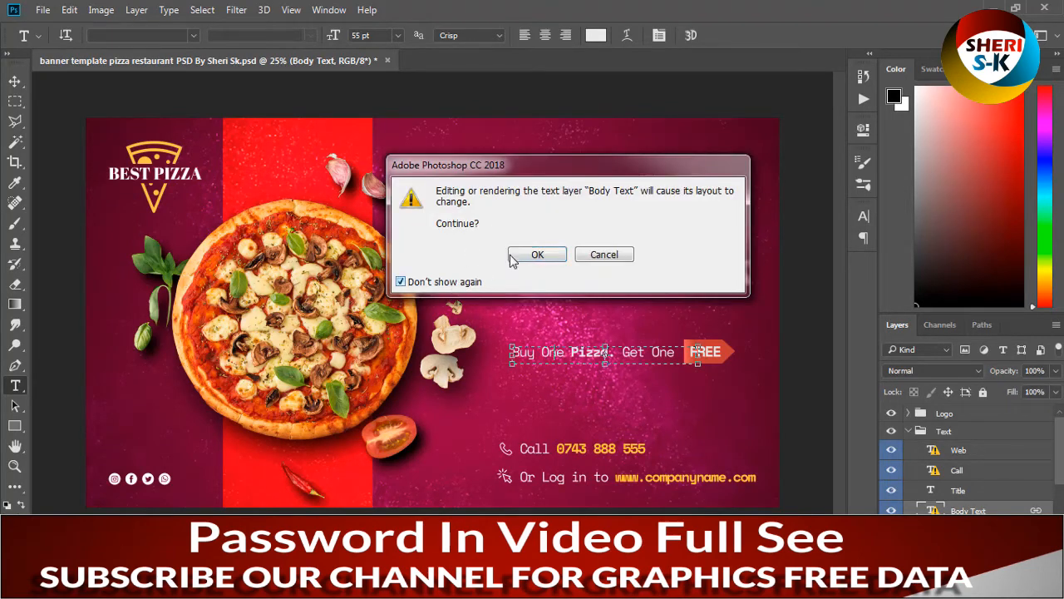
- Accept the layout change so the Body Text renders in Space Mono Bold
left_click(538, 255)
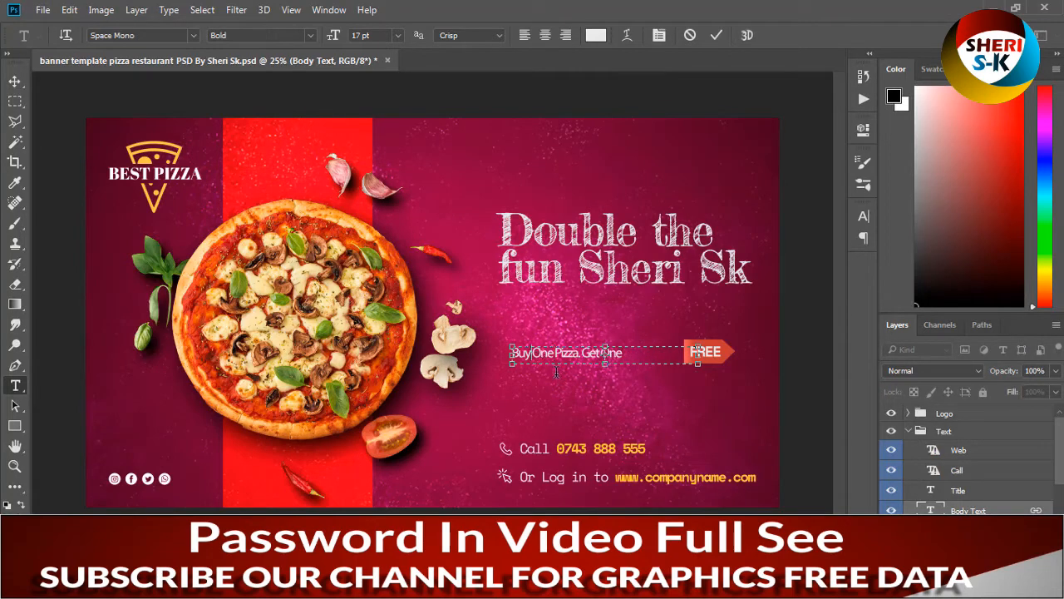
left_click(258, 35)
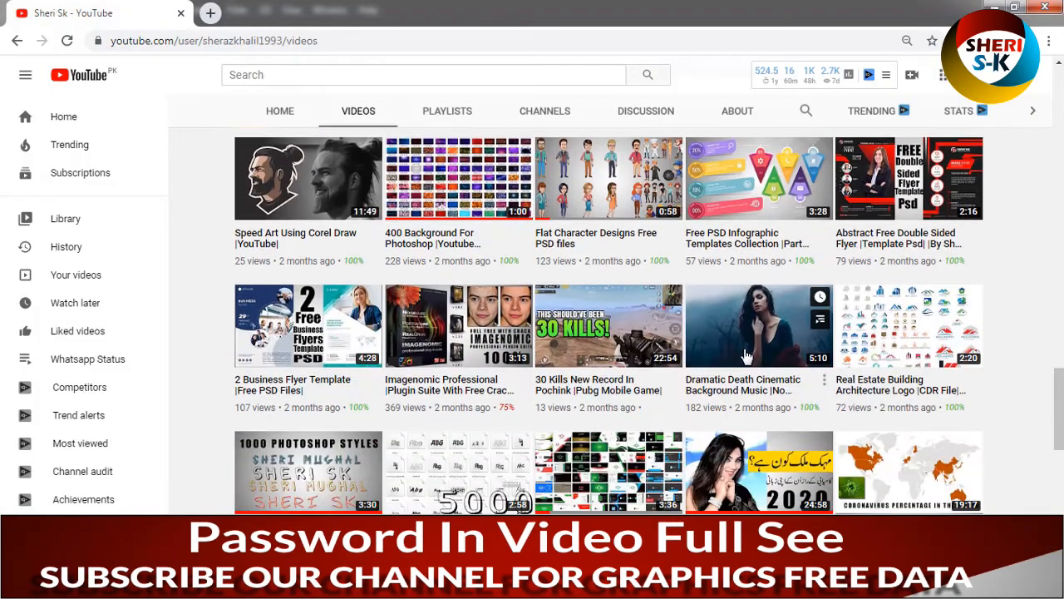
- Scroll through the YouTube channel's videos, then return to Photoshop from the taskbar
scroll("down", 3)
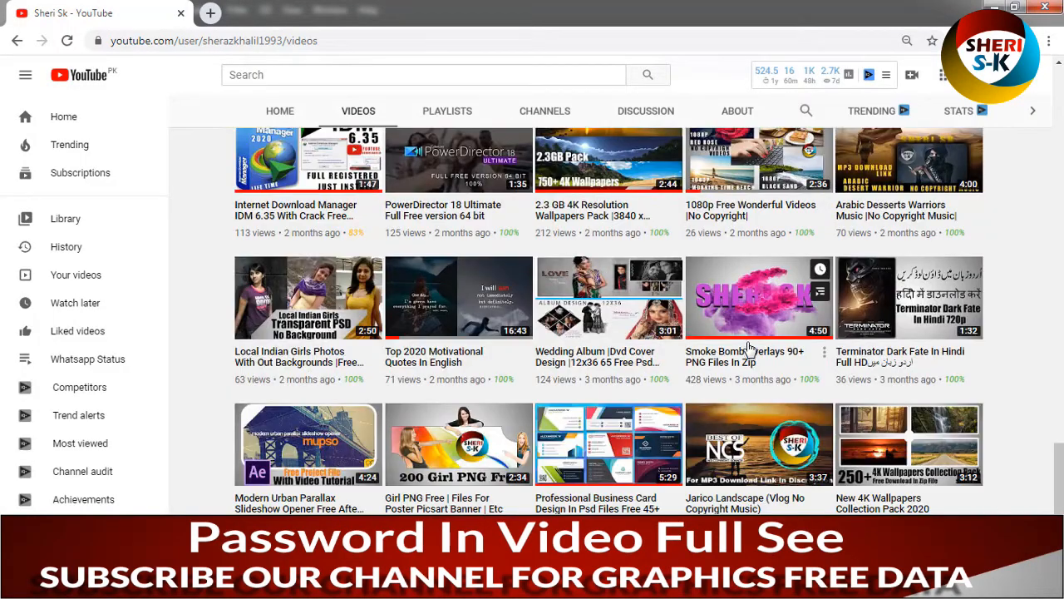
scroll("down", 3)
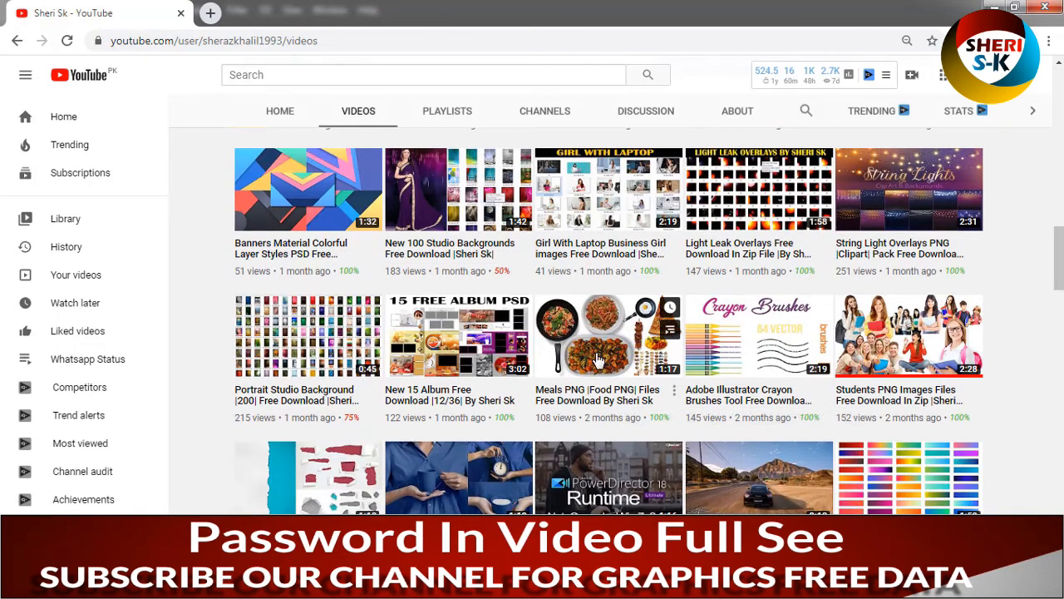
mouse_move(611, 333)
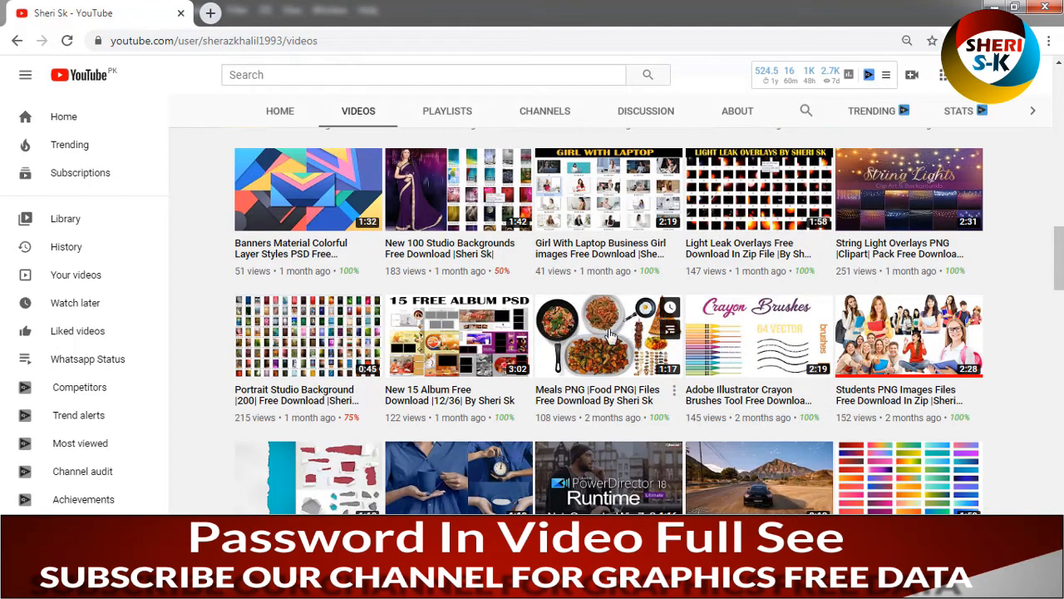
scroll("down", 3)
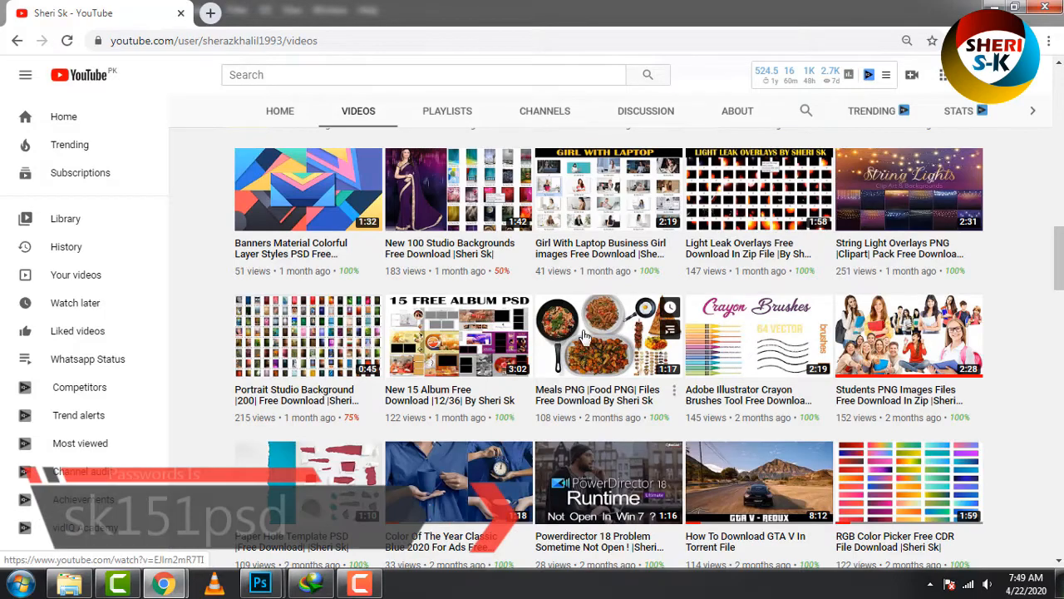
scroll("down", 3)
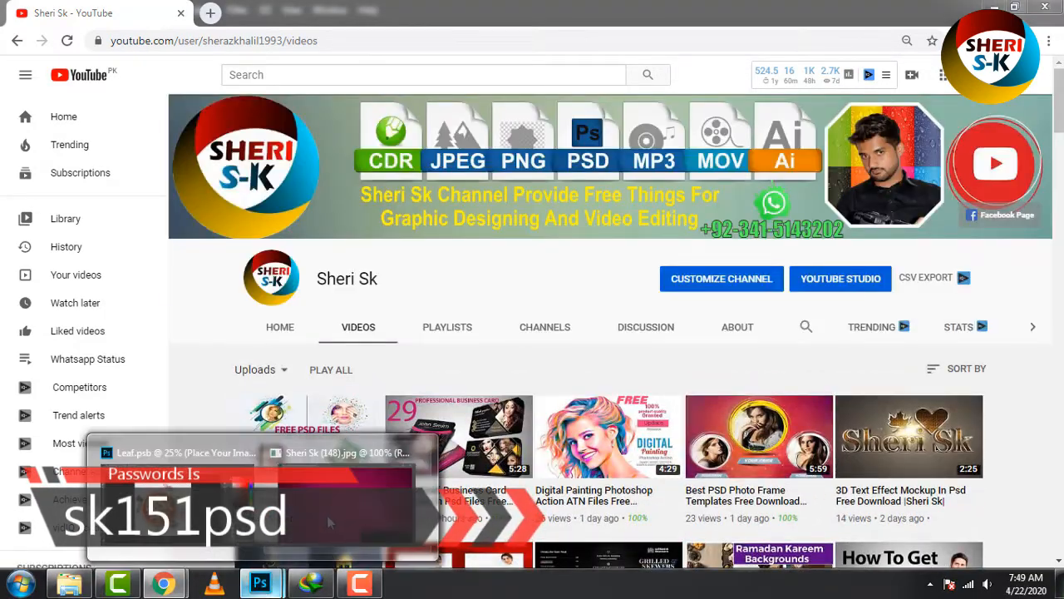
left_click(260, 582)
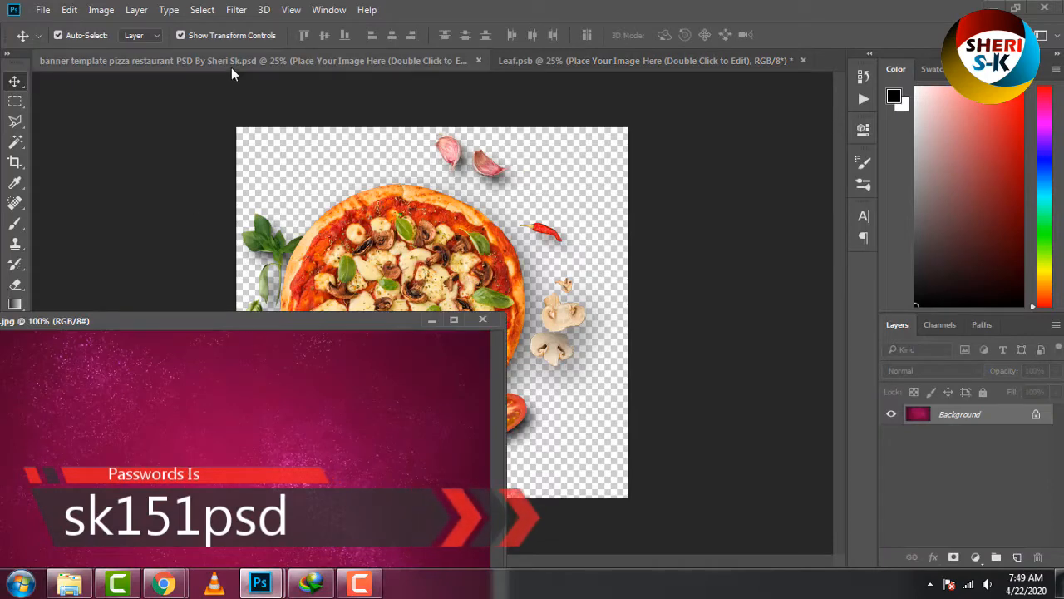